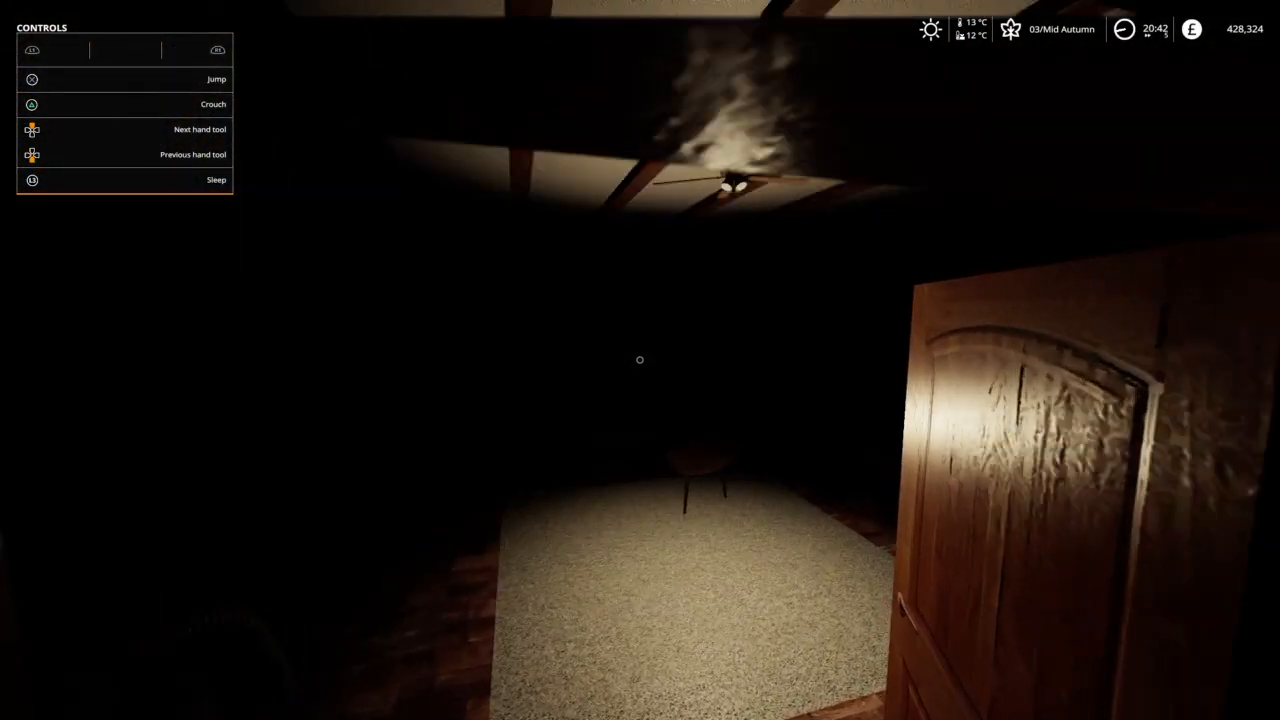
{"action": "mouse_move", "coordinate": [640, 360]}
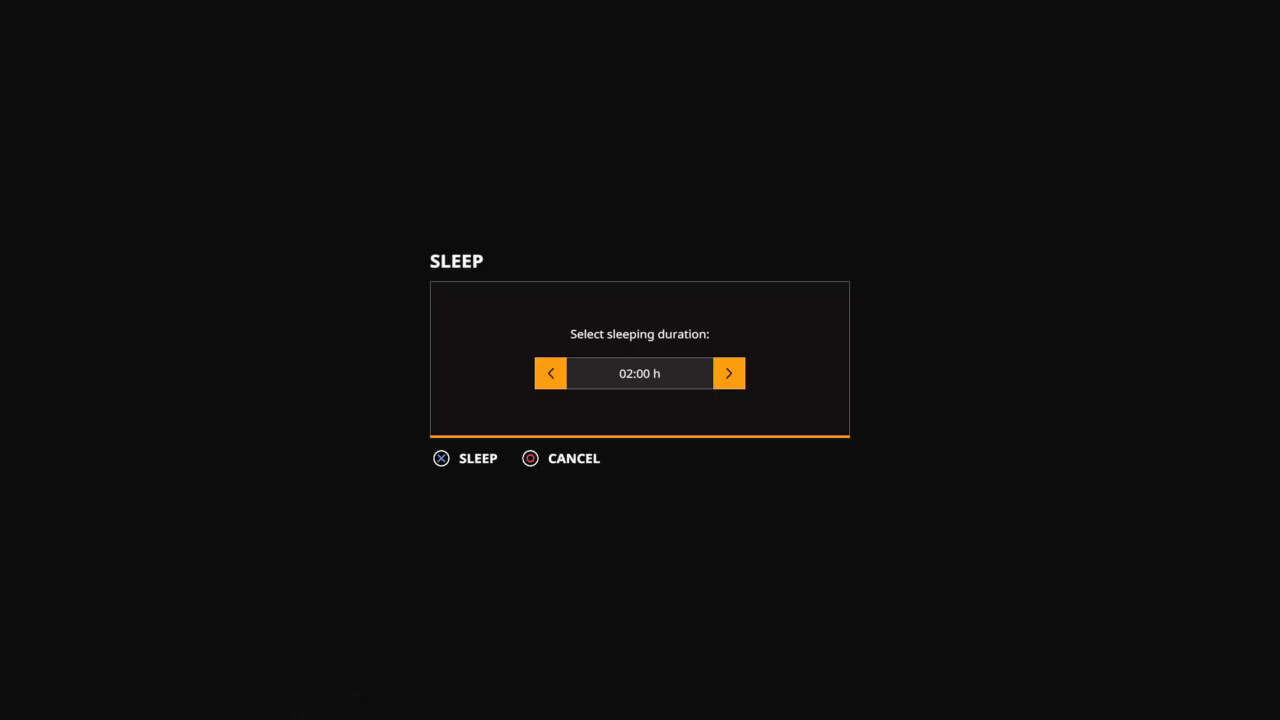
Lengthen sleep from 02:00 h to at least 06:00 h and go to sleep
{"action": "left_click", "coordinate": [728, 373]}
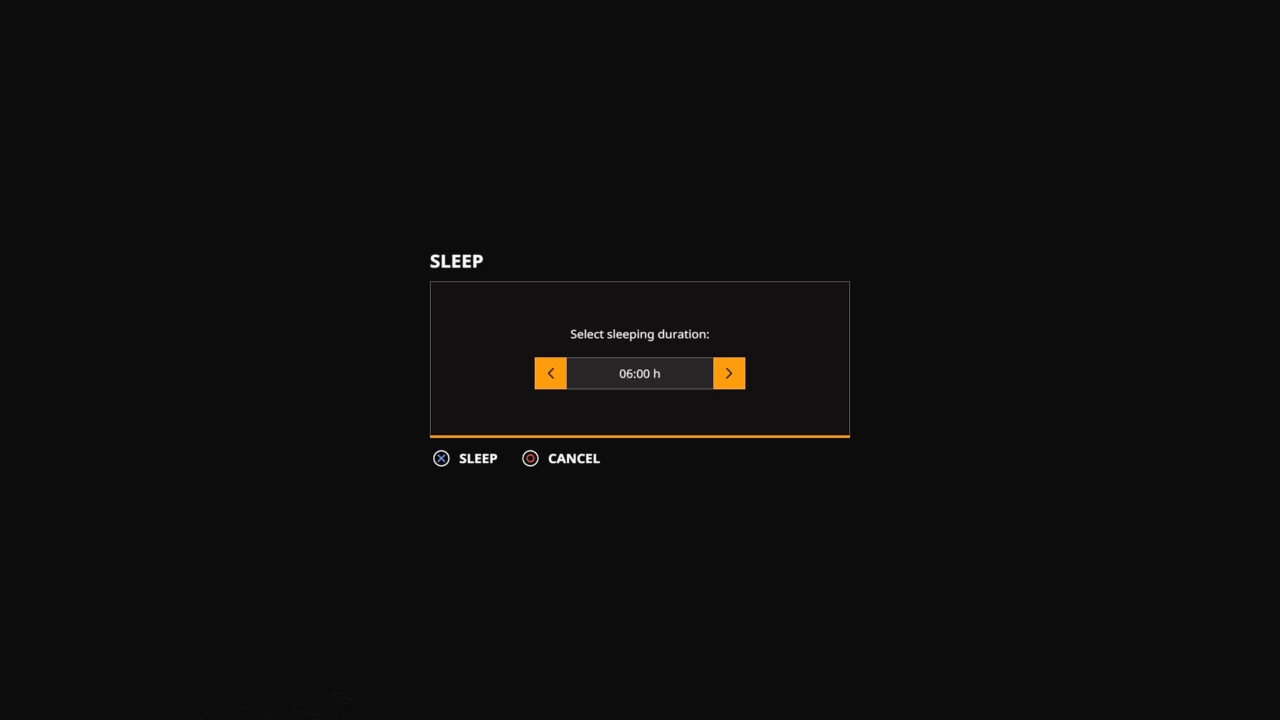
{"action": "left_click", "coordinate": [728, 373]}
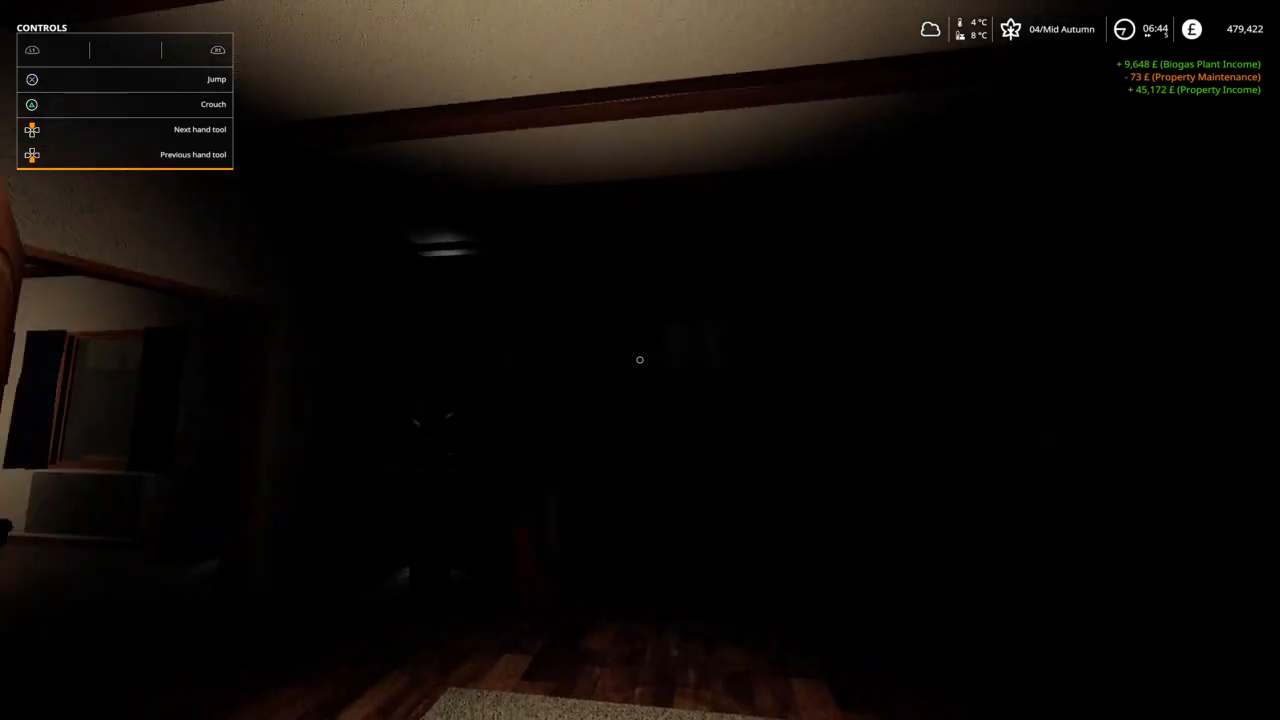
{"action": "mouse_move", "coordinate": [640, 360]}
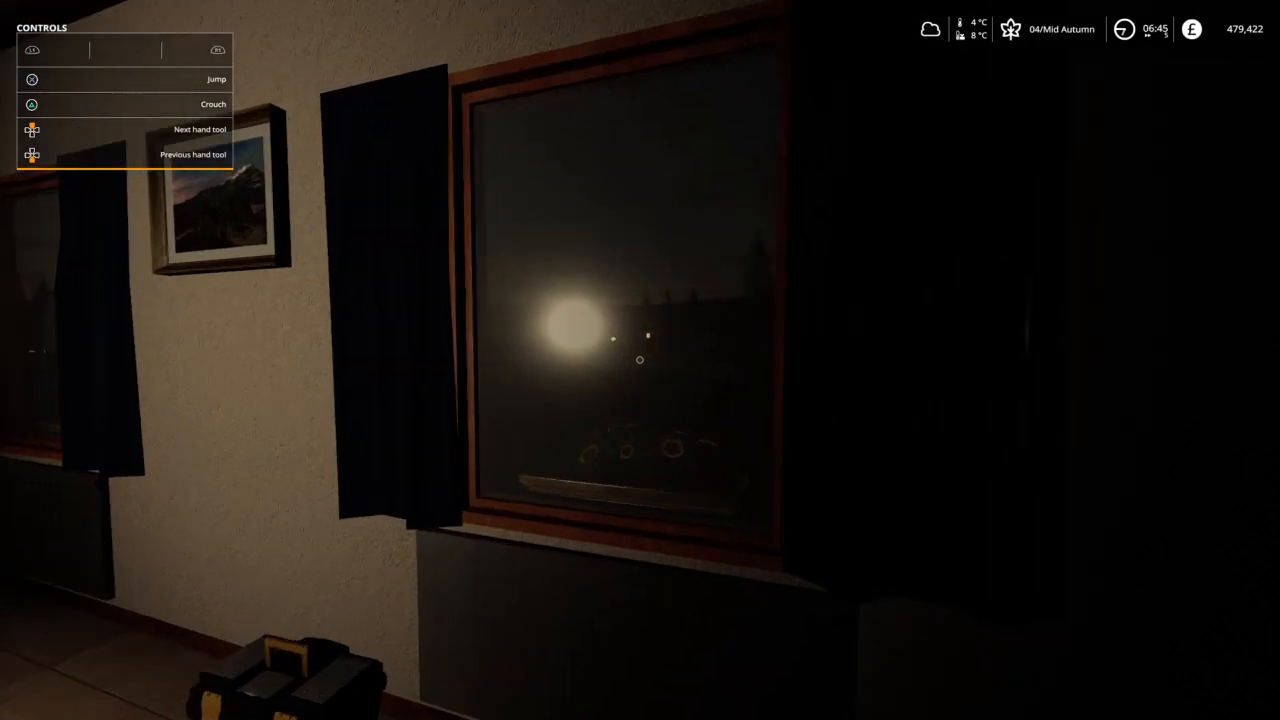
{"action": "mouse_move", "coordinate": [640, 360]}
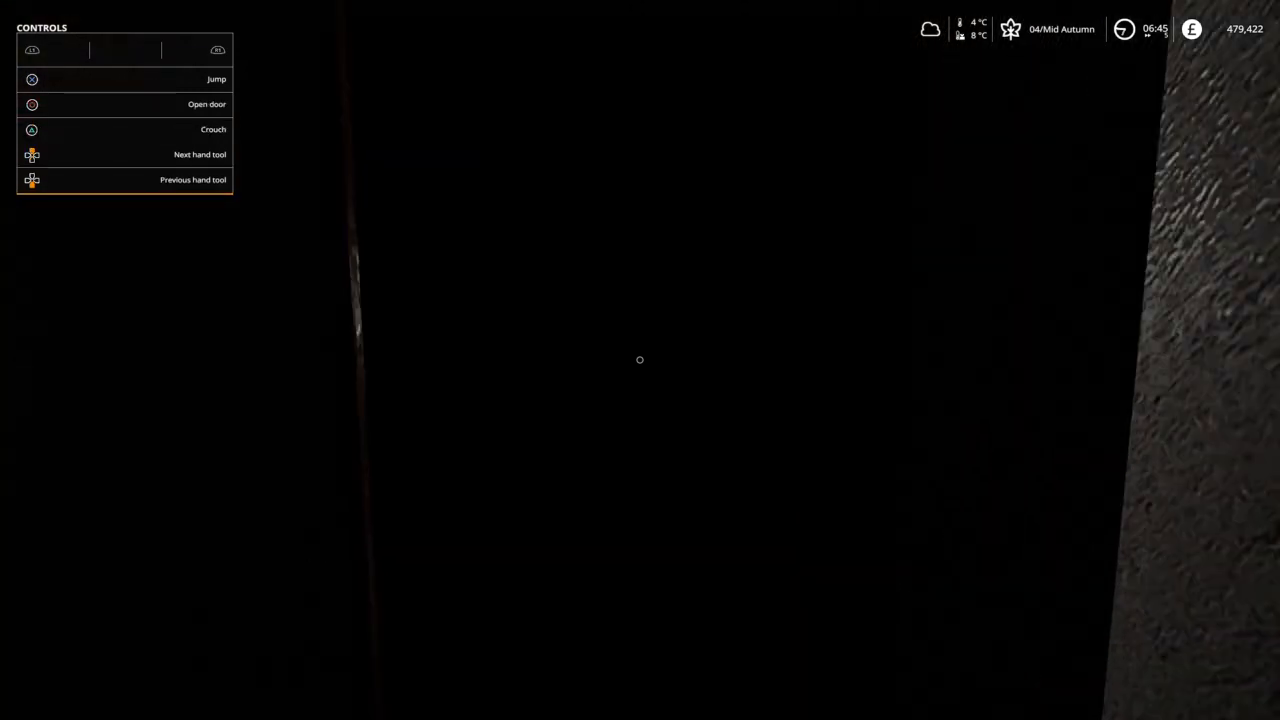
Open the farmhouse front door onto the dark yard at 06:45
{"action": "key", "text": "e"}
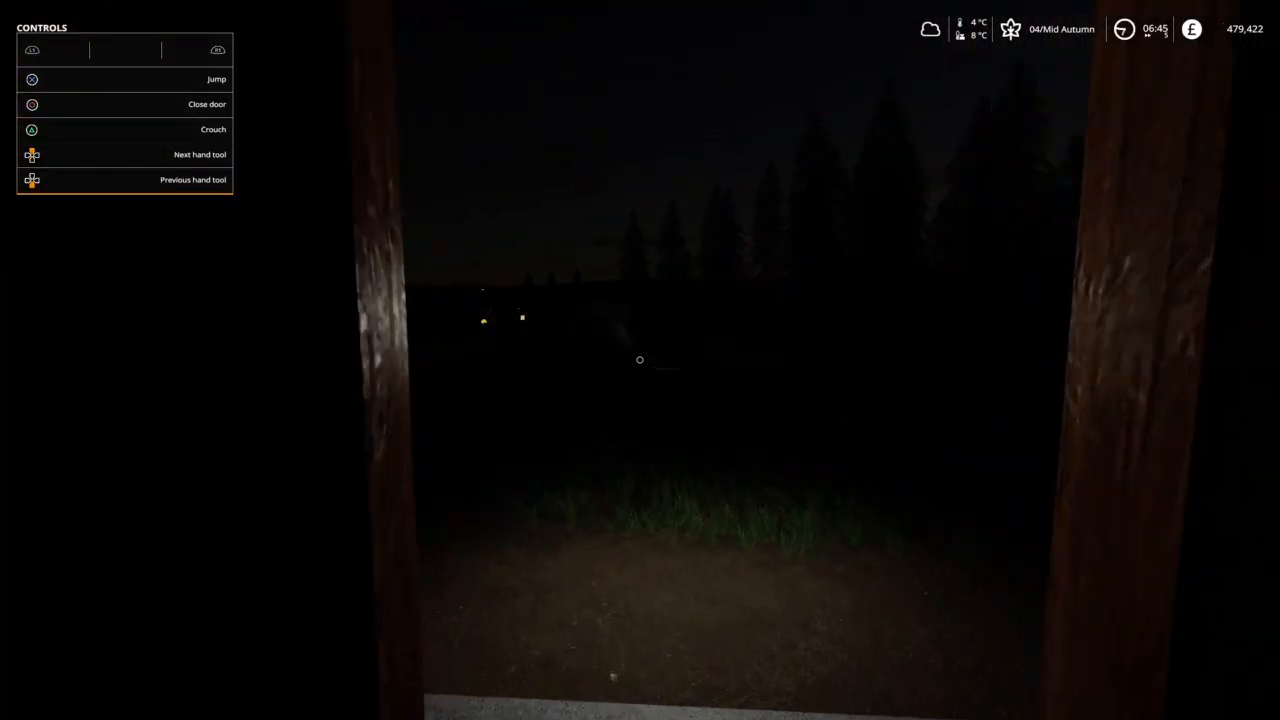